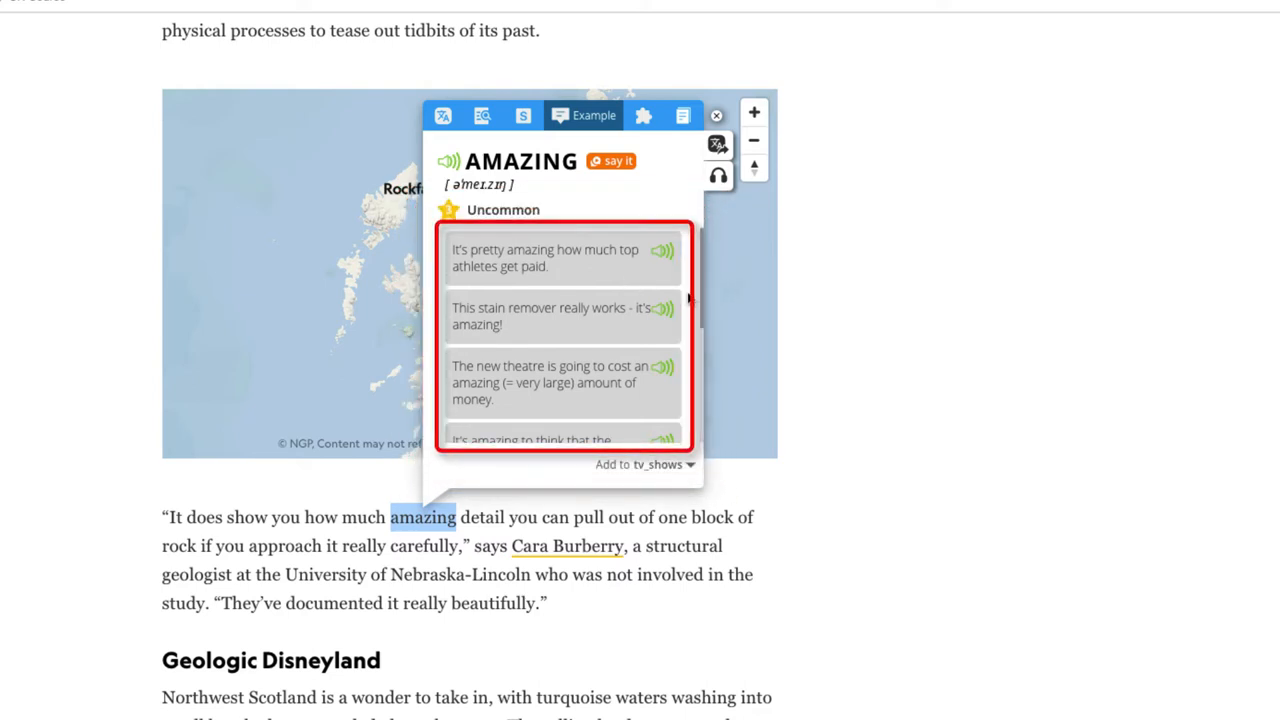
Use the popup's 'say it' button to load Word Hunt clips of 'amazing' used in context.
{"action": "scroll", "scroll_direction": "down", "scroll_amount": 3}
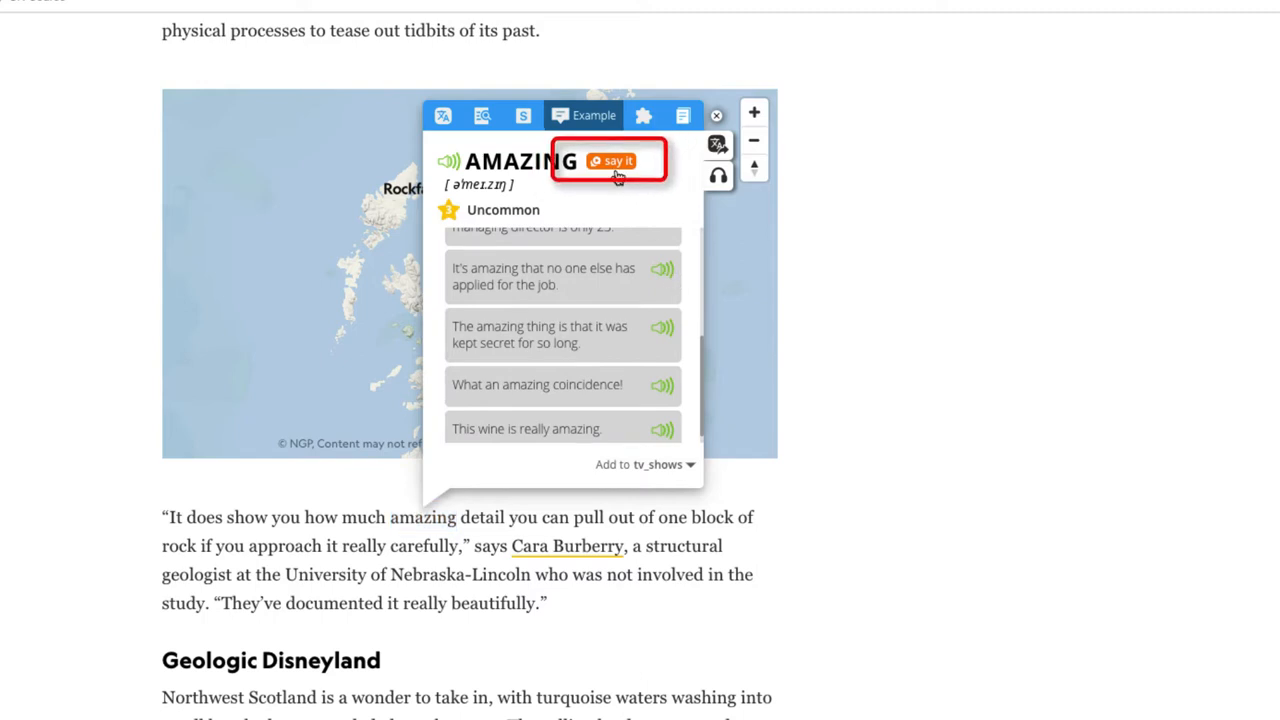
{"action": "left_click", "coordinate": [612, 160]}
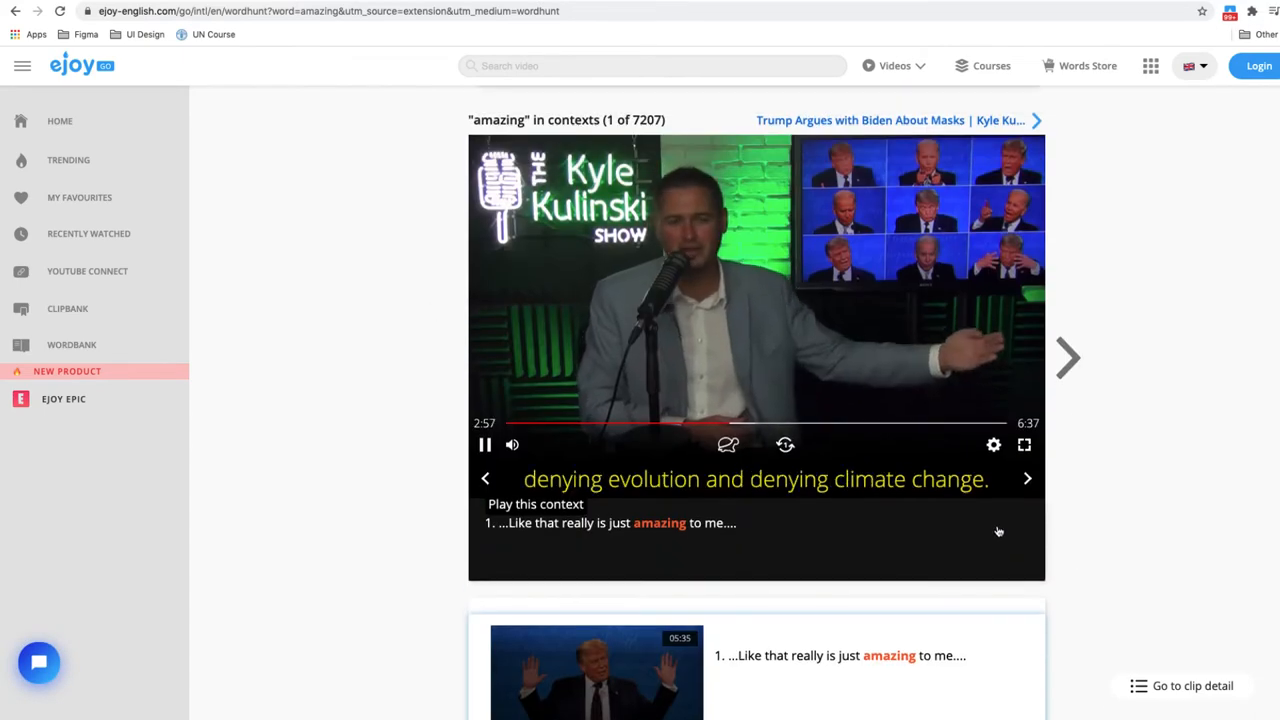
{"action": "left_click", "coordinate": [1152, 64]}
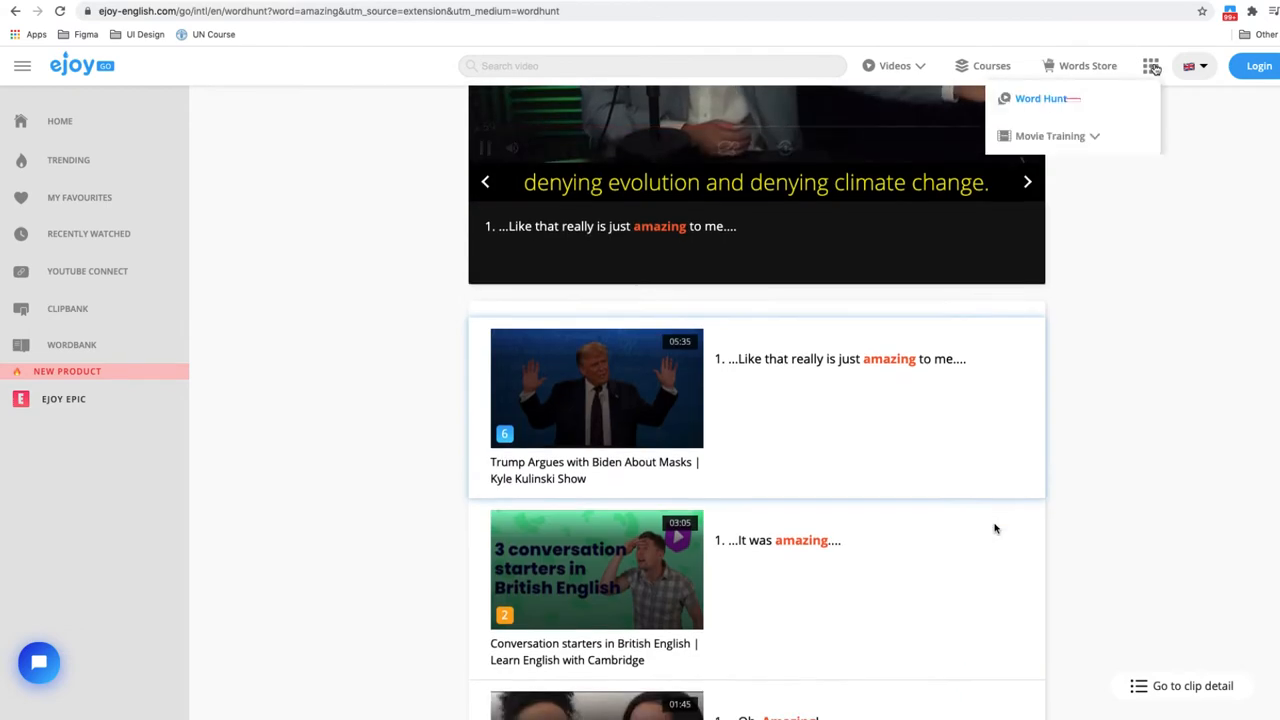
{"action": "scroll", "scroll_direction": "down", "scroll_amount": 3}
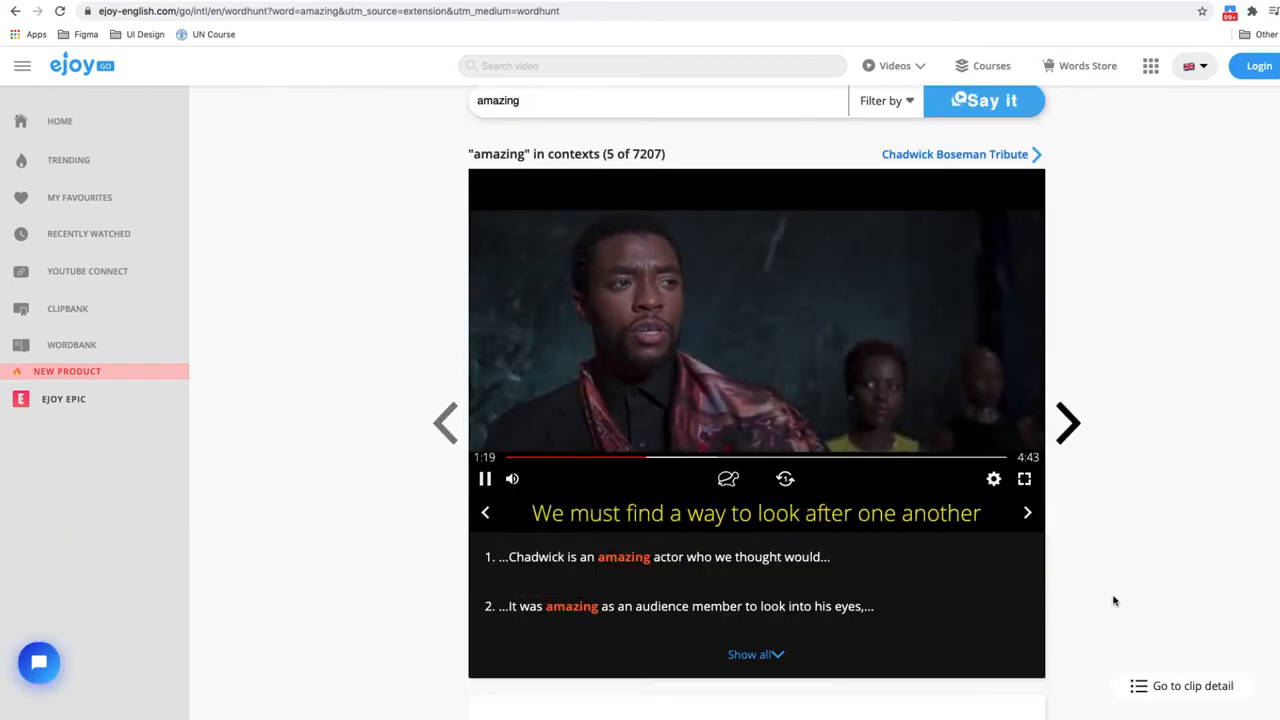
Advance to the sixth of 7207 'amazing' clips, an inspirational video.
{"action": "left_click", "coordinate": [1066, 392]}
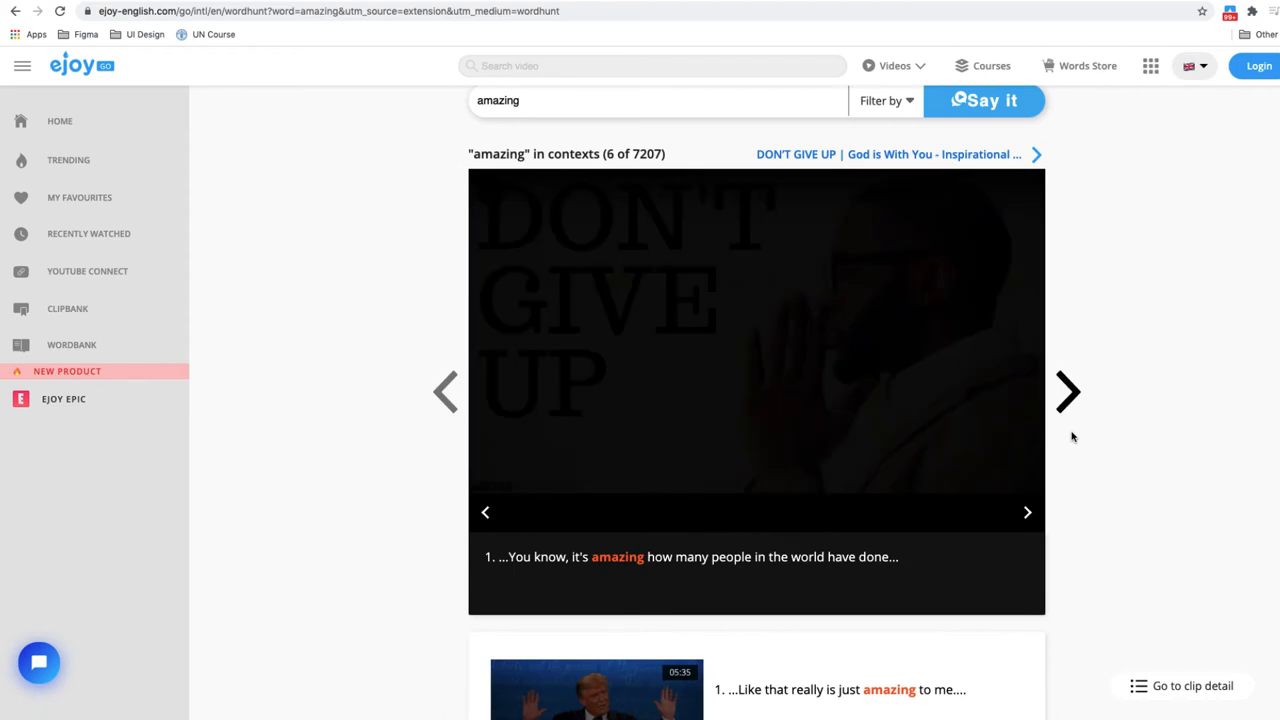